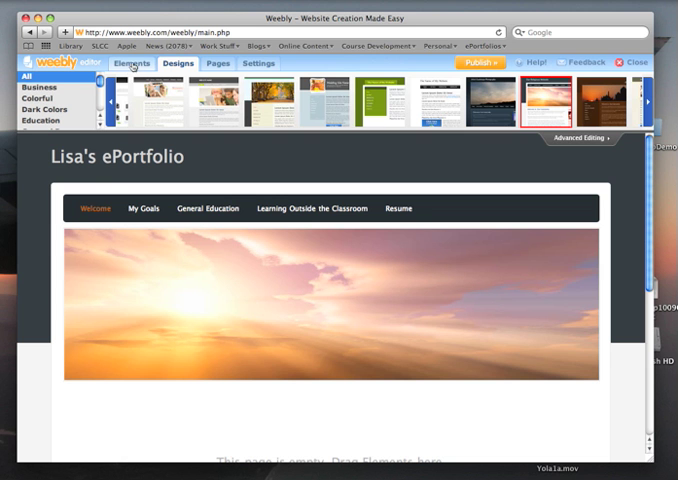
# Step: Switch the editor from the Designs gallery to the Elements panel
pyautogui.click(128, 63)
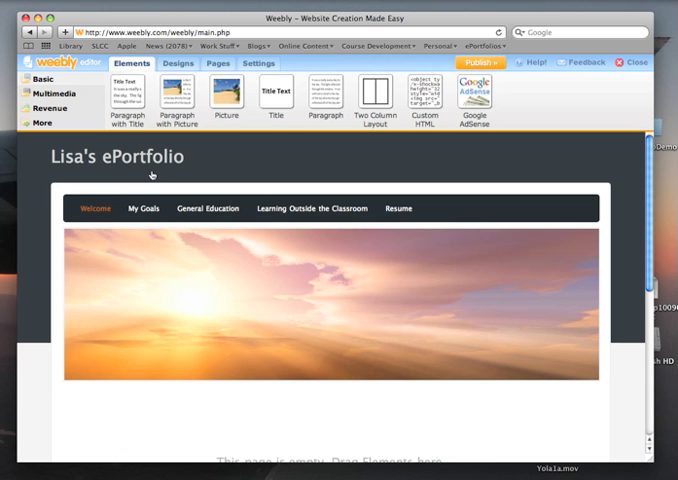
pyautogui.moveTo(155, 186)
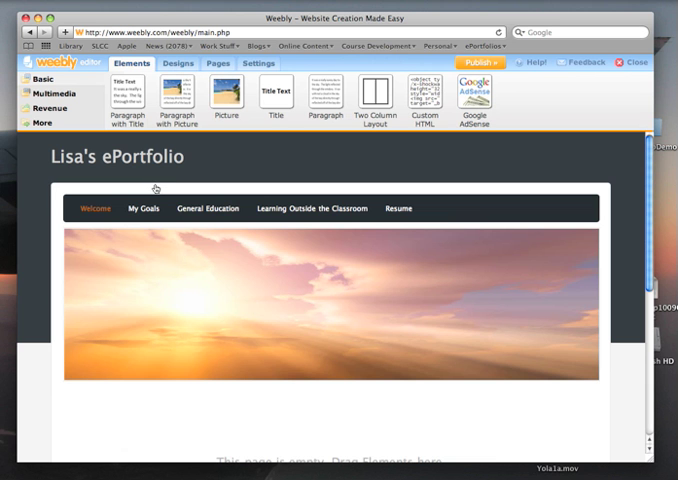
pyautogui.moveTo(431, 104)
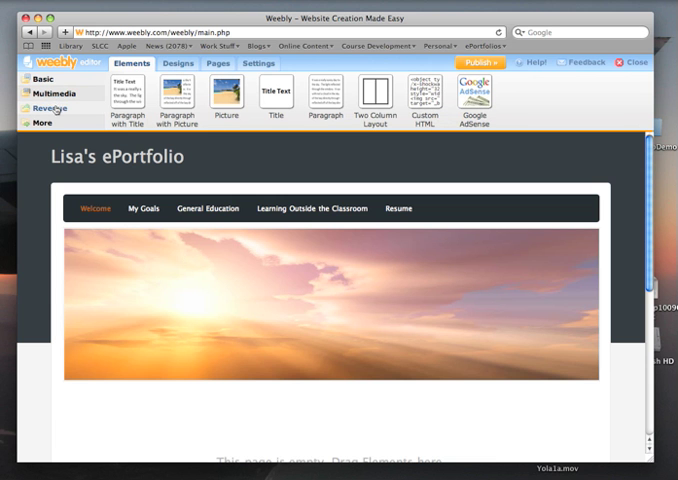
pyautogui.moveTo(79, 123)
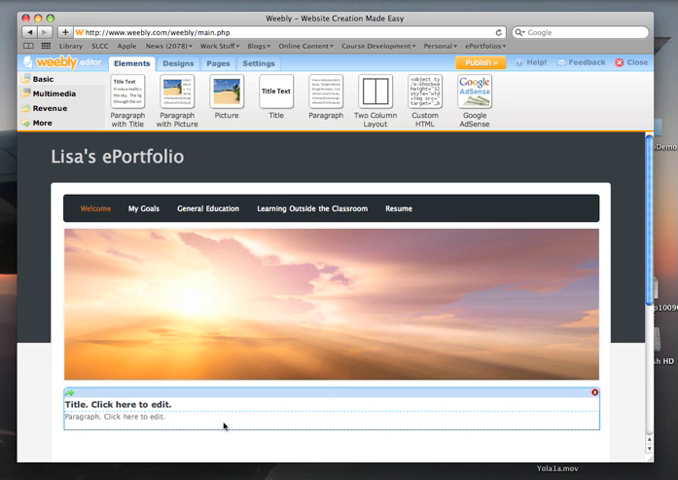
pyautogui.moveTo(184, 414)
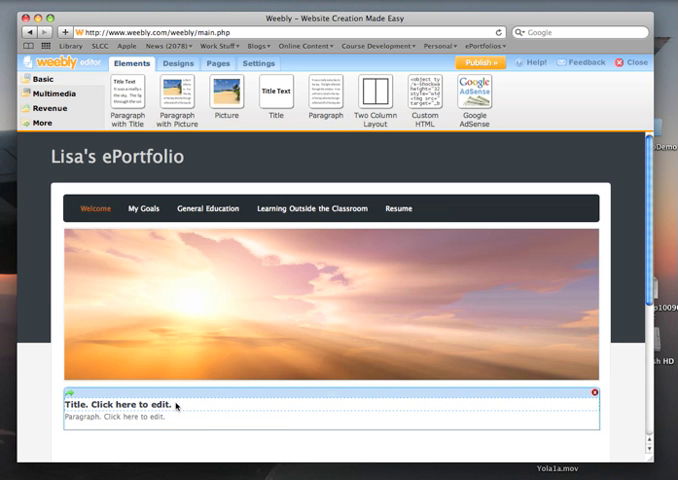
# Step: Place a Paragraph with Title block below the sunset banner and start editing its text
pyautogui.click(120, 405)
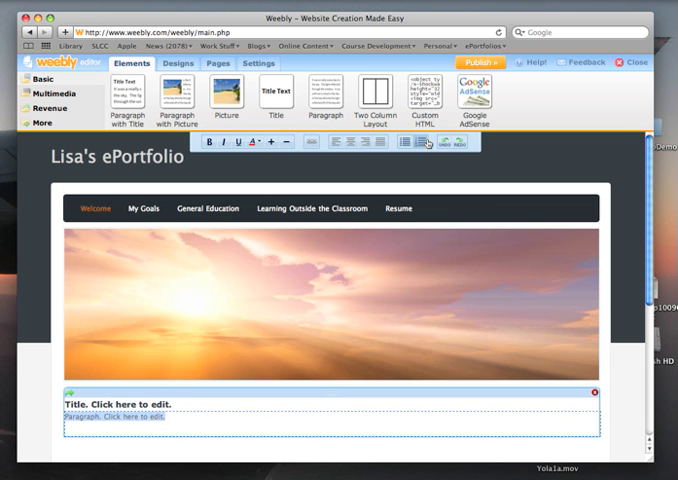
pyautogui.moveTo(389, 251)
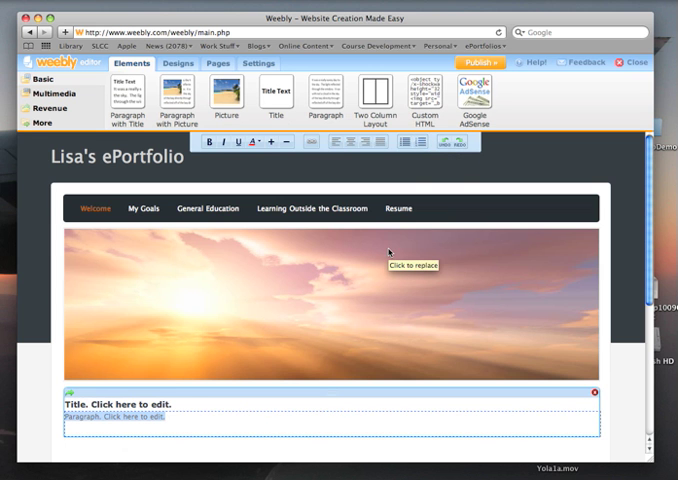
pyautogui.moveTo(181, 405)
pyautogui.write('W')
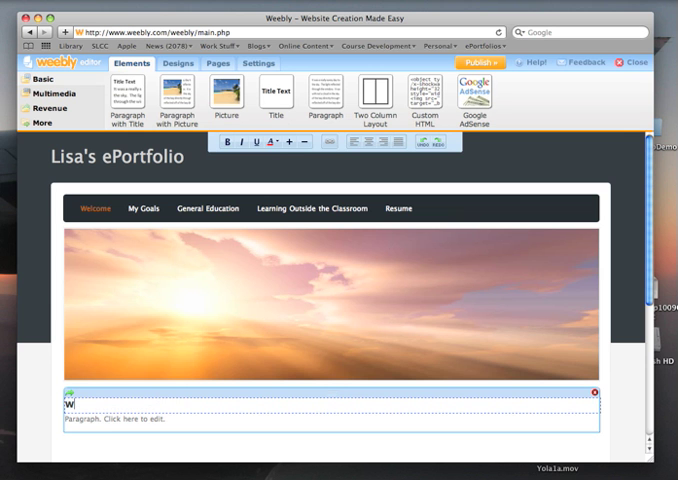
# Step: Type 'Welcome!' as the block's title
pyautogui.write('elcome')
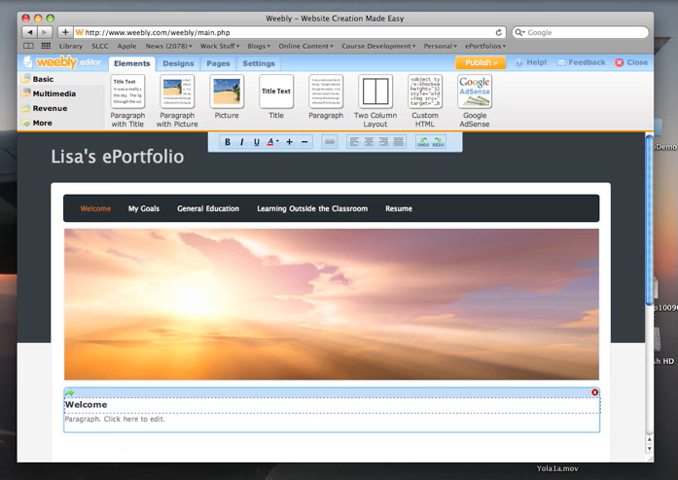
pyautogui.write('!')
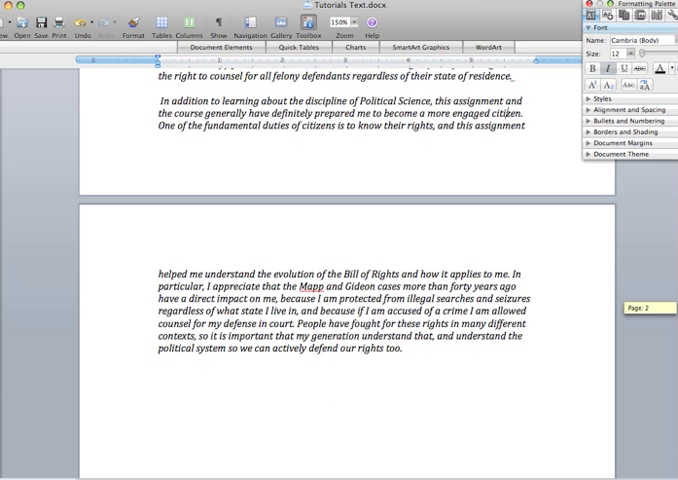
# Step: Scroll through Tutorials Text.docx in Word to find the prepared introduction text
pyautogui.scroll(3)
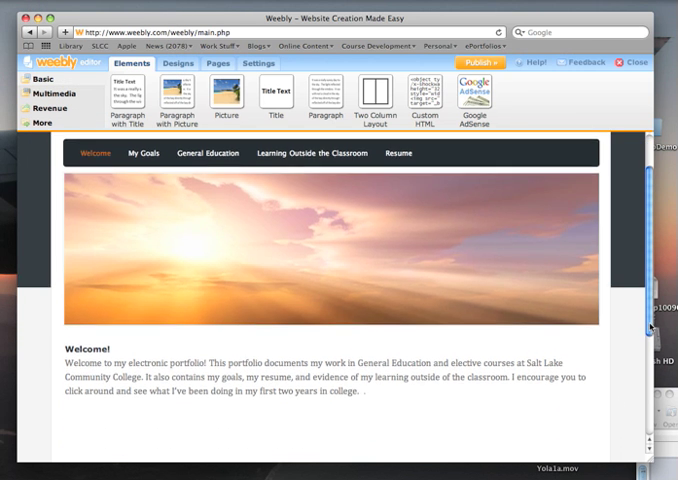
# Step: Paste the portfolio introduction into the paragraph and enlarge the 'Welcome!' title
pyautogui.click(330, 380)
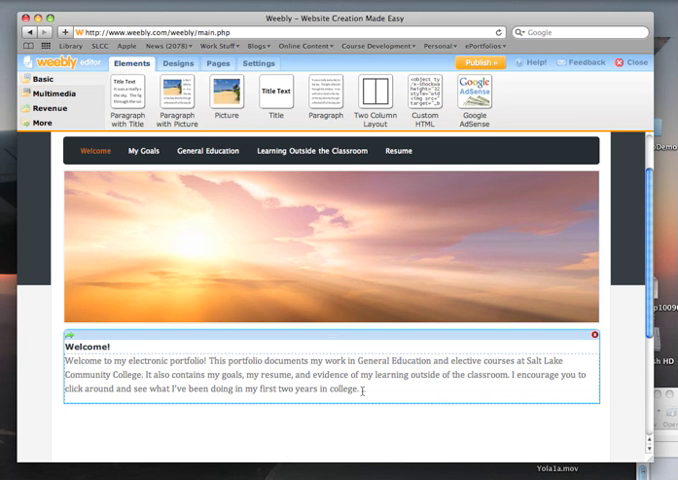
pyautogui.click(370, 389)
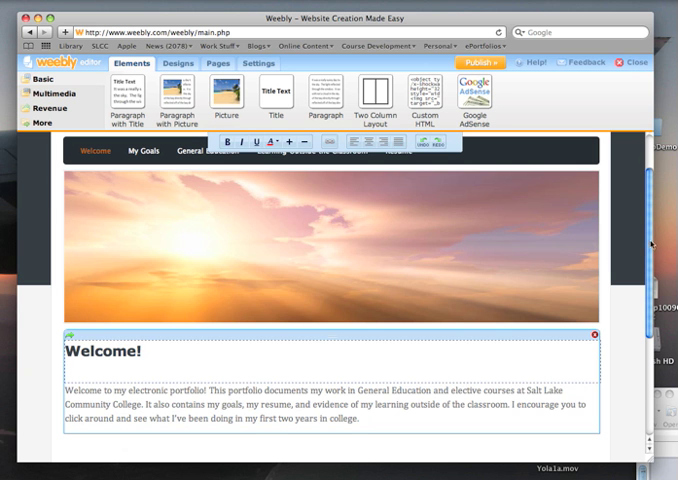
pyautogui.scroll(-3)
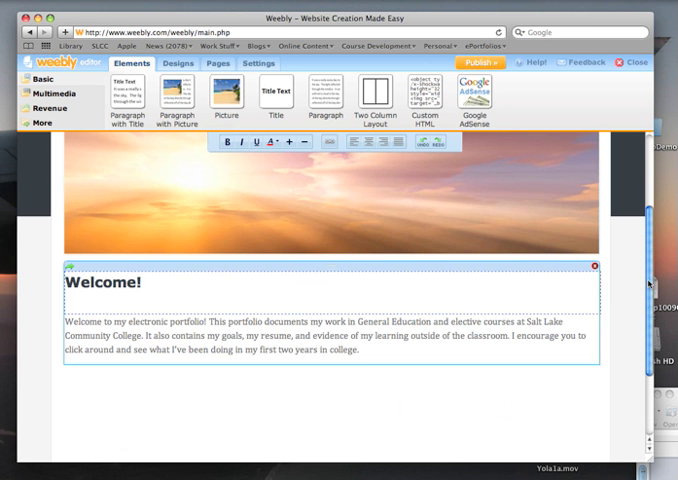
pyautogui.moveTo(388, 381)
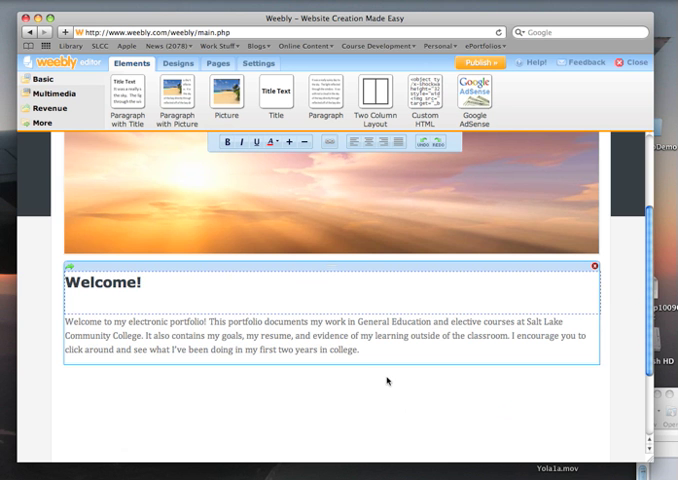
pyautogui.moveTo(183, 92)
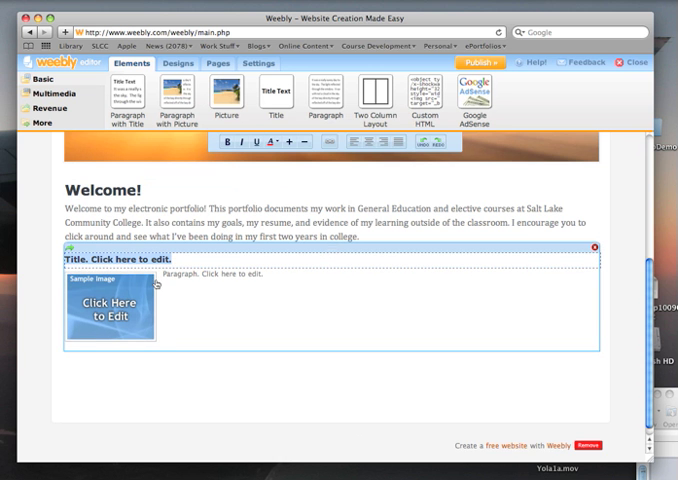
# Step: Title the new Paragraph with Picture block 'About Me'
pyautogui.write('About Me')
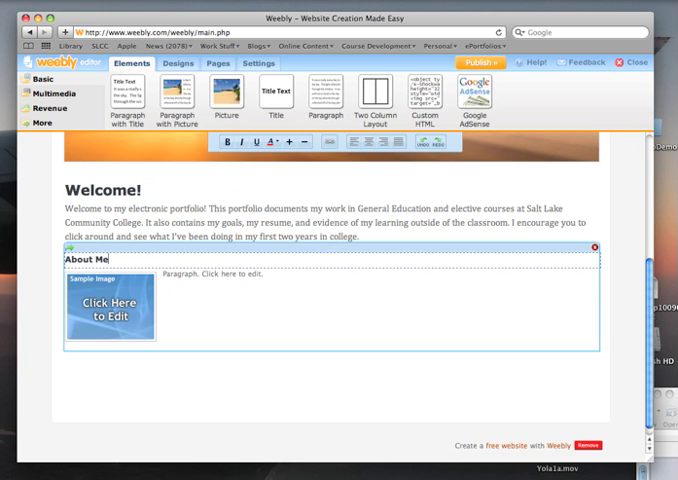
pyautogui.moveTo(122, 263)
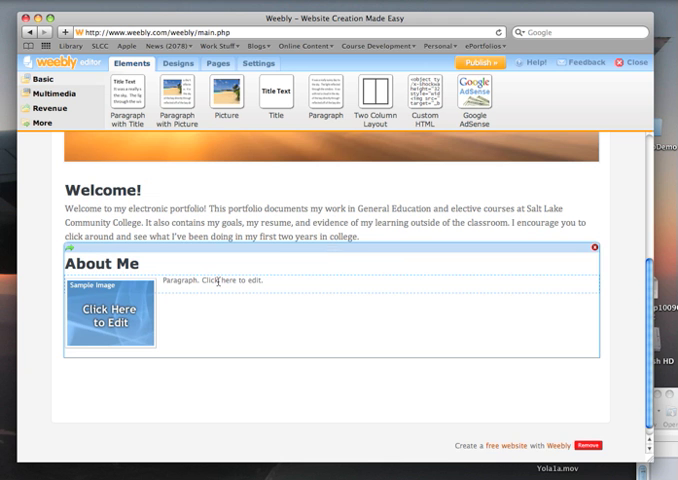
pyautogui.moveTo(223, 281)
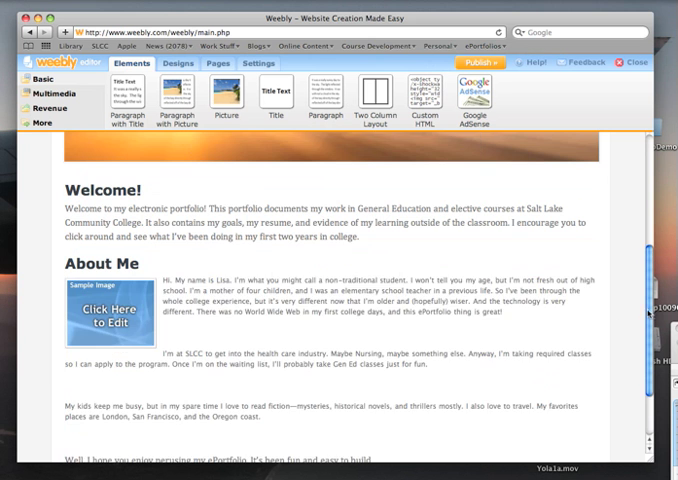
# Step: Enlarge the About Me heading and paste Lisa's self-introduction into its paragraph
pyautogui.scroll(3)
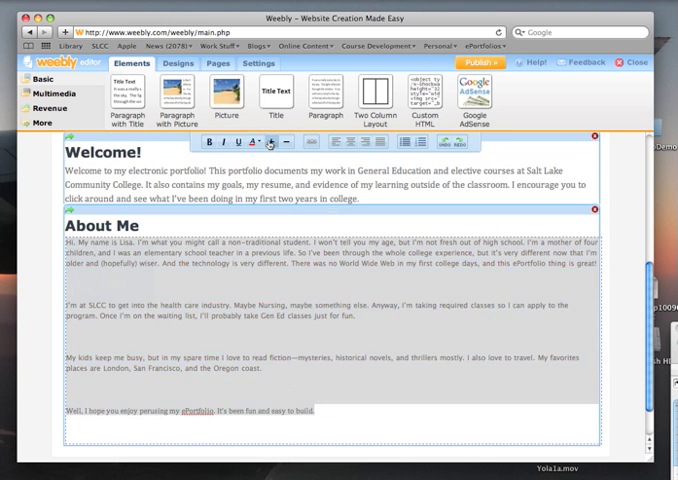
# Step: Increase the About Me paragraph font size and remove the extra blank lines
pyautogui.click(289, 141)
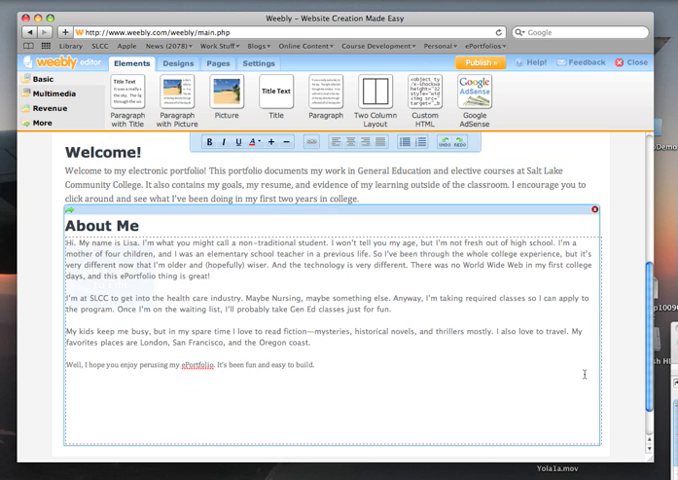
pyautogui.moveTo(625, 330)
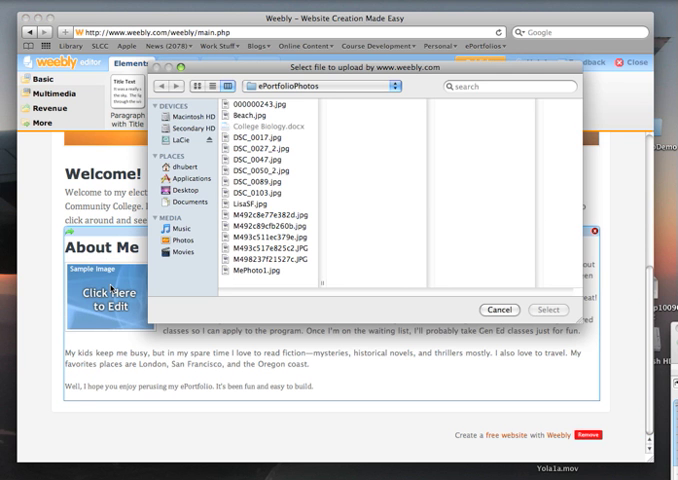
# Step: Replace the sample image with the statue portrait from the ePortfolioPhotos folder
pyautogui.click(172, 145)
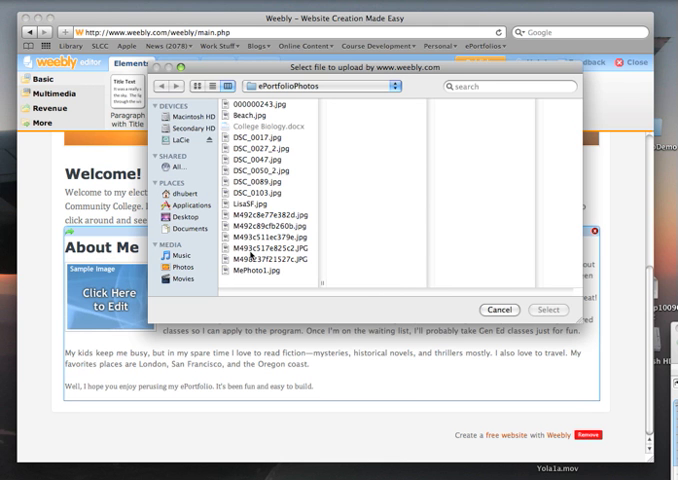
pyautogui.click(261, 211)
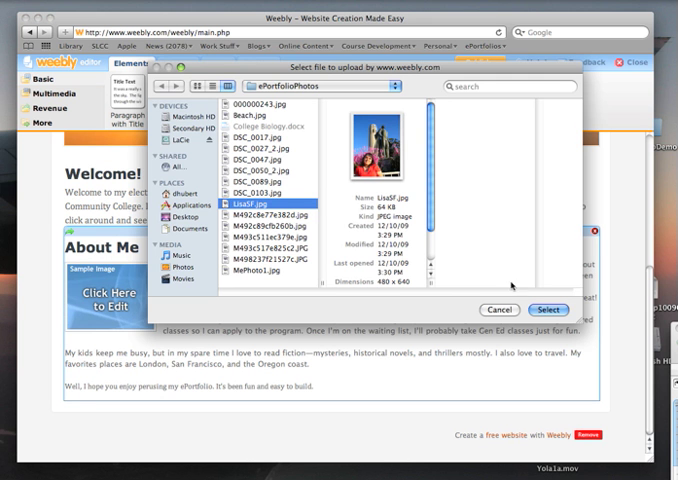
pyautogui.click(498, 310)
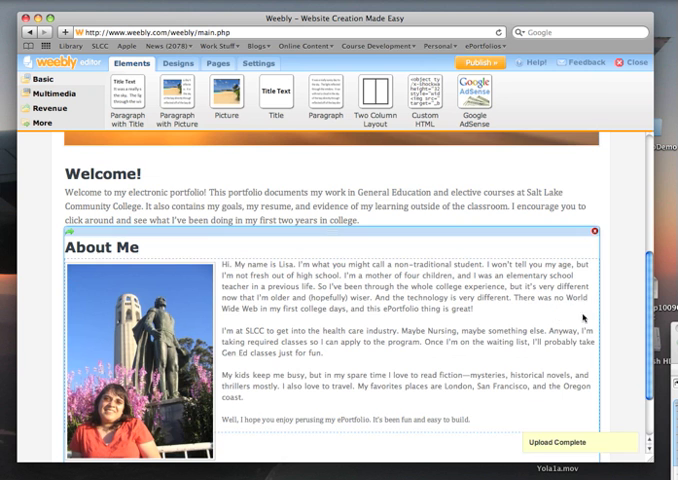
# Step: Scroll down to check the uploaded portrait beside the About Me text
pyautogui.scroll(-3)
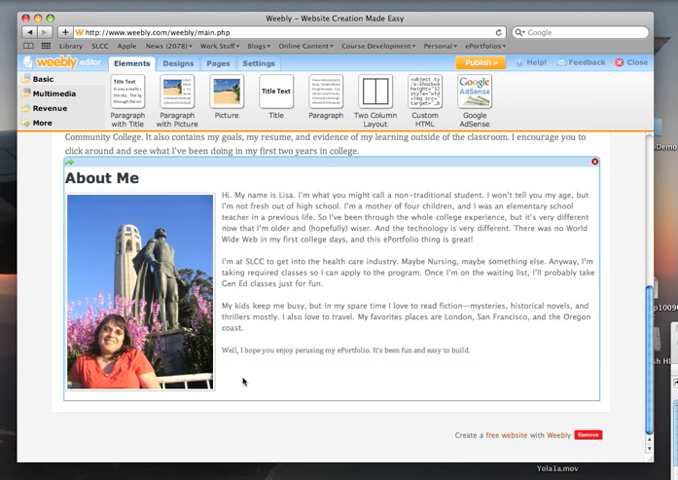
pyautogui.moveTo(280, 394)
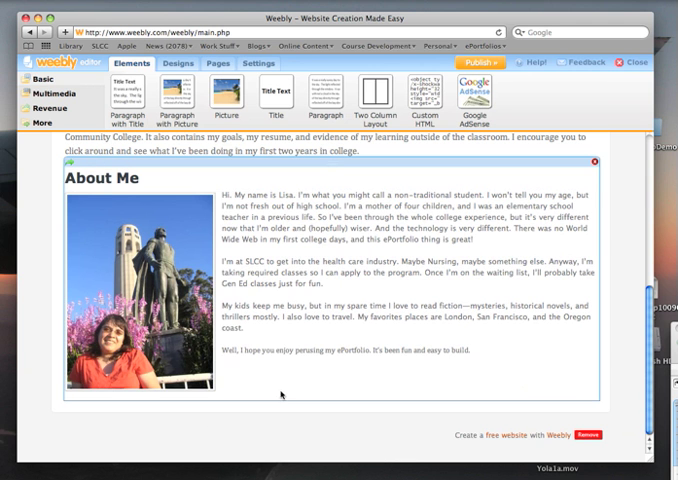